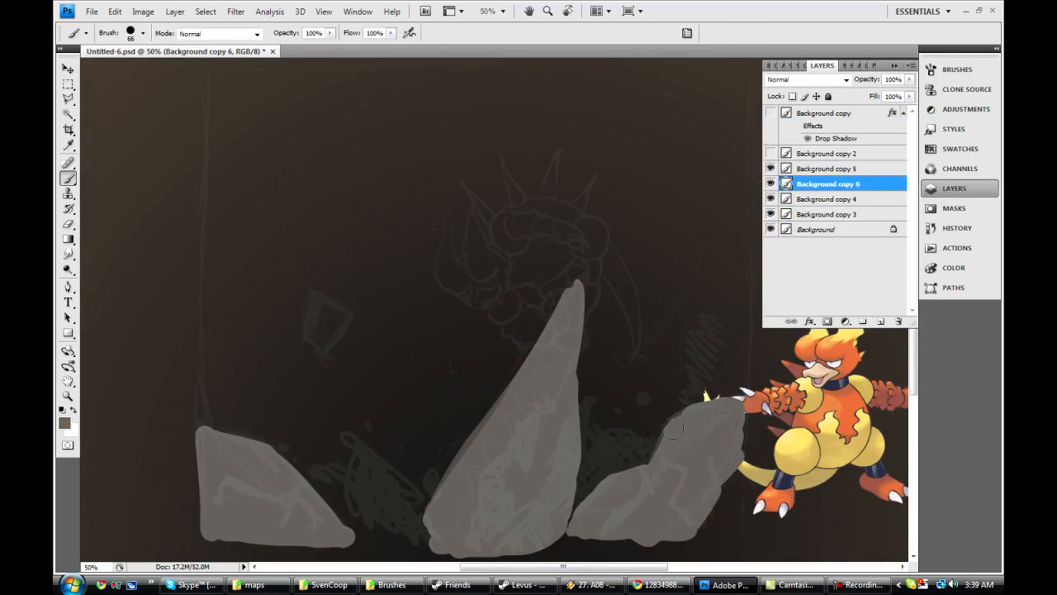
Paint dark blue shading on the rocks and block in Magmar with flat orange, yellow and dark red
{"action": "left_click", "coordinate": [64, 412]}
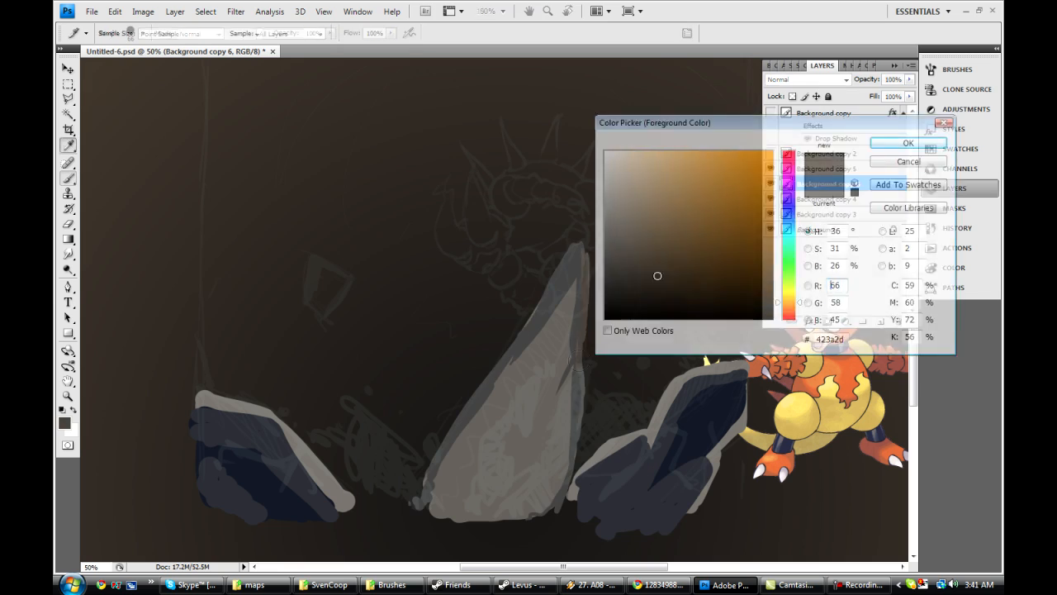
{"action": "left_click", "coordinate": [907, 143]}
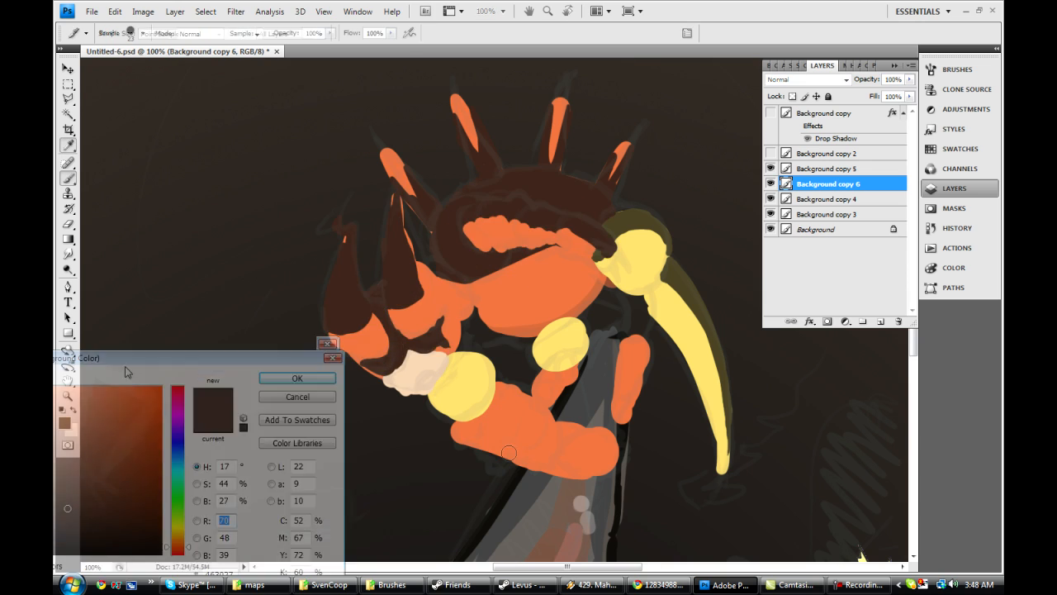
Paint red and yellow lava splashes, embers, and dark outlines around Magmar's arms and claws
{"action": "left_click", "coordinate": [297, 377]}
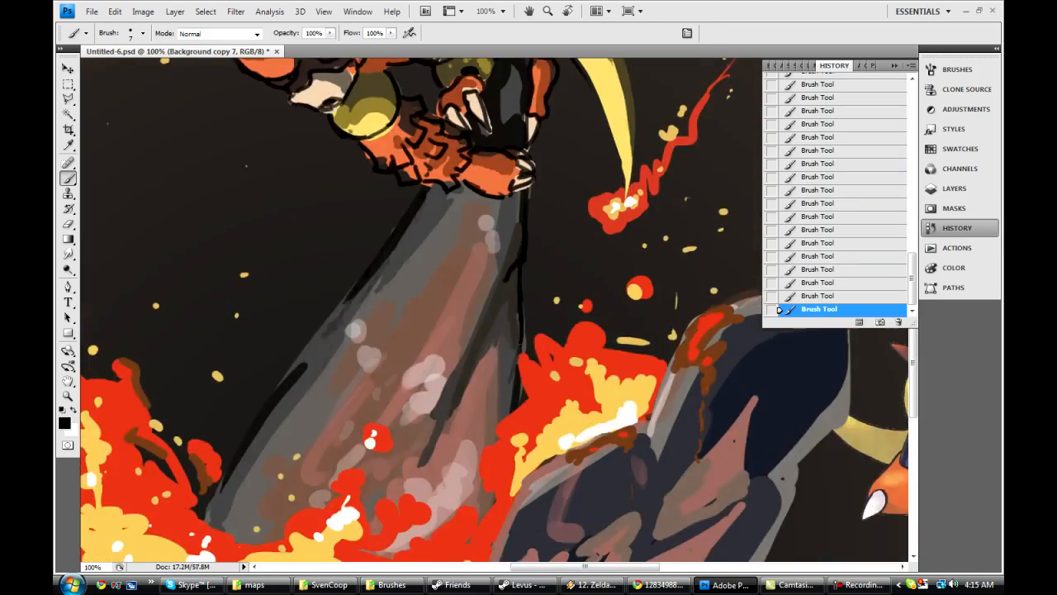
Hide Background copy 7 and brush soft orange highlights onto Magmar's head at 200% zoom
{"action": "left_click", "coordinate": [954, 188]}
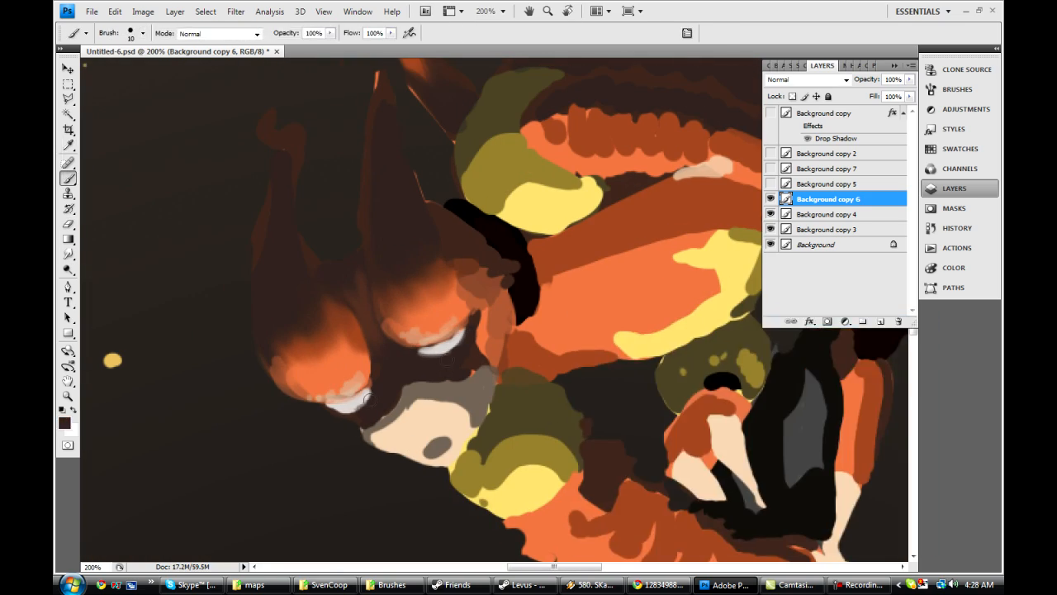
Paint smooth orange shading and yellow highlights over Magmar's belly, shoulders and head
{"action": "left_click", "coordinate": [67, 421]}
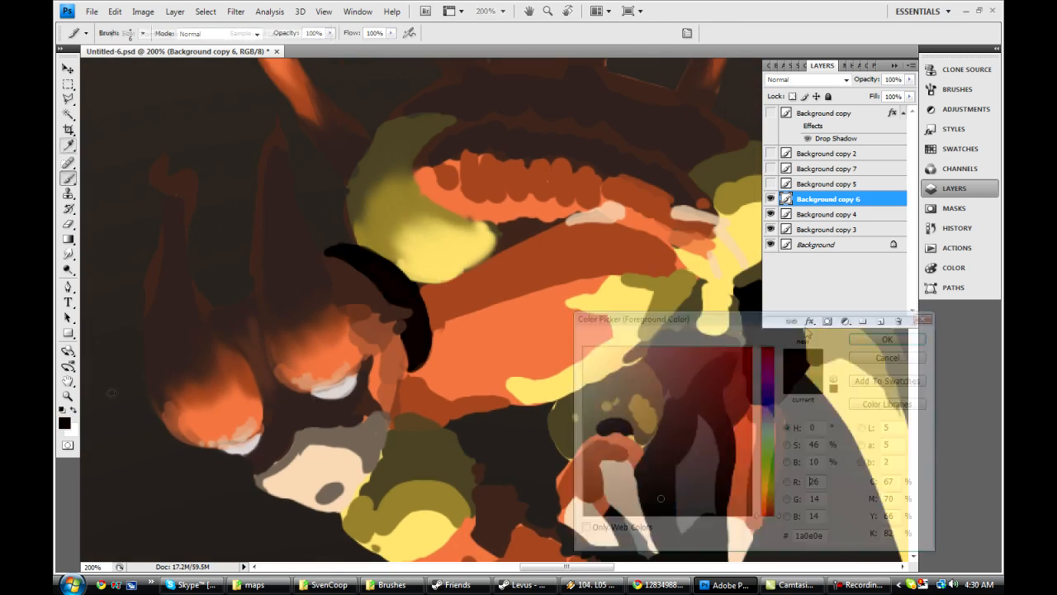
{"action": "left_click", "coordinate": [886, 339]}
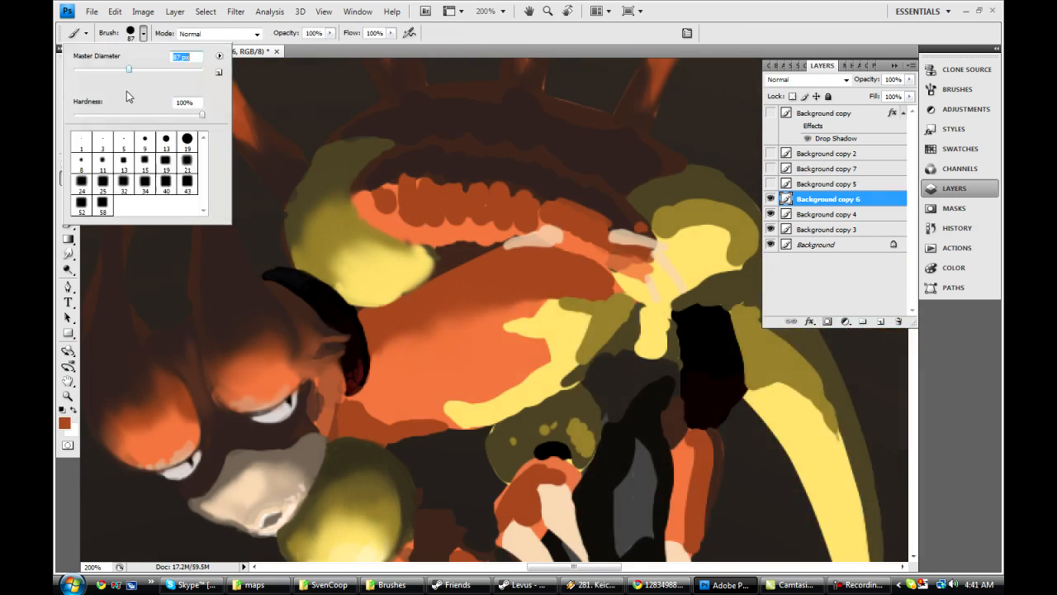
{"action": "left_click", "coordinate": [67, 423]}
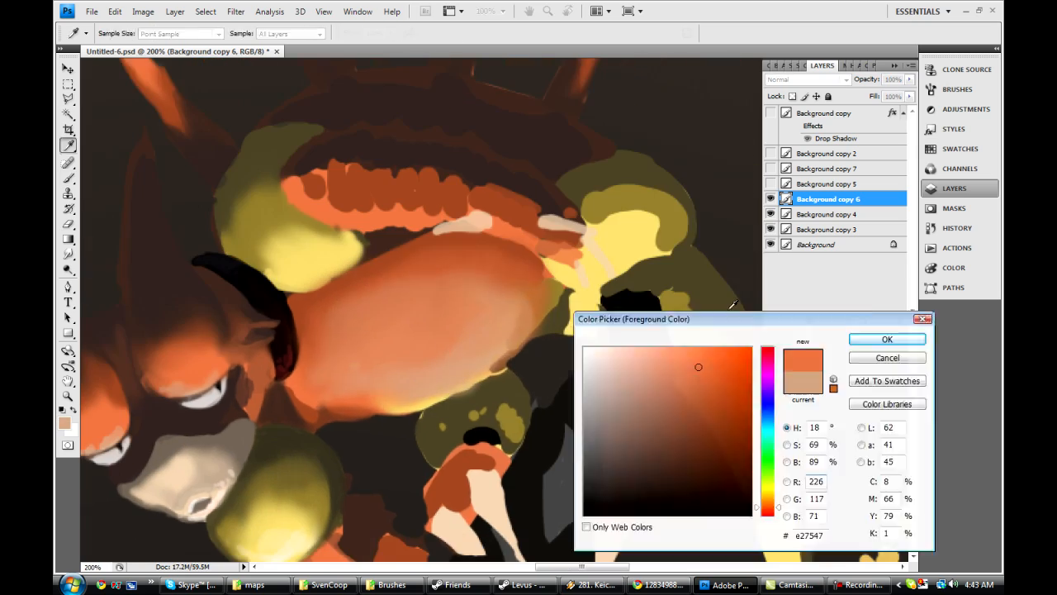
{"action": "left_click", "coordinate": [887, 339]}
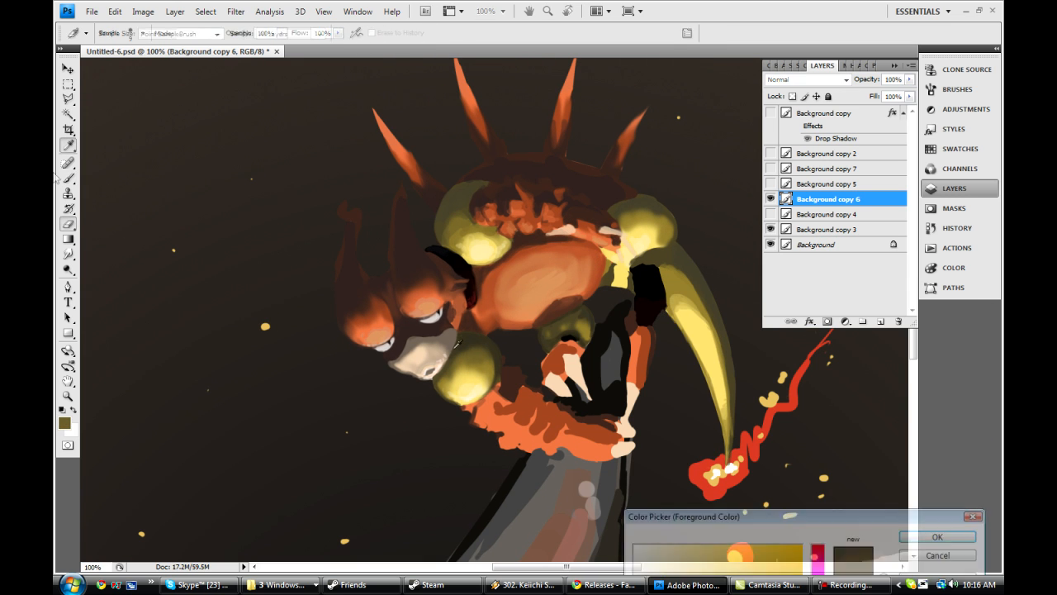
Paint dark gray shading and pale highlights on Magmar's arm and claws, undoing strokes via History
{"action": "left_click", "coordinate": [937, 536]}
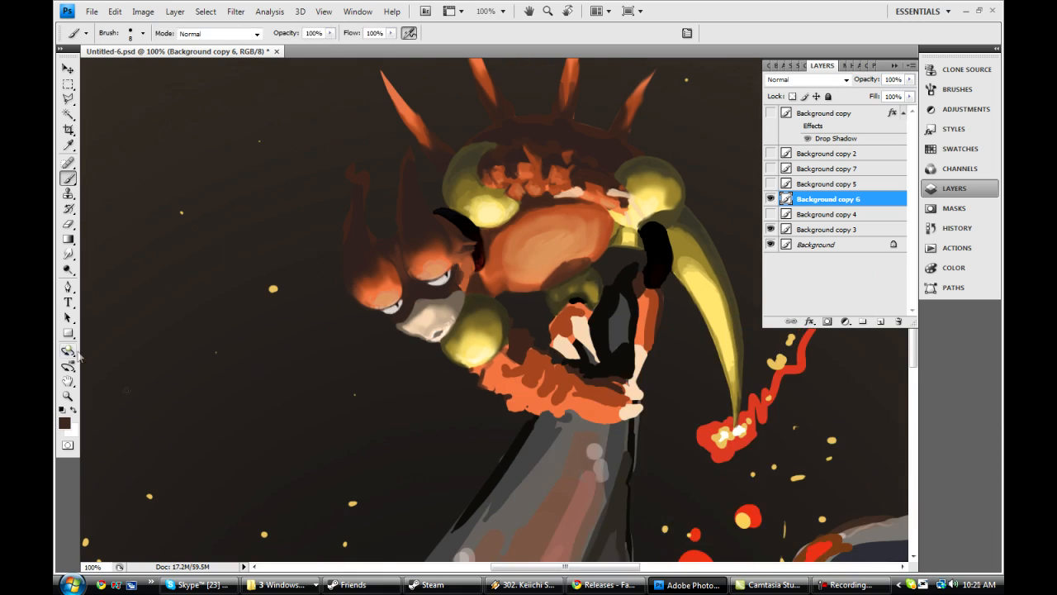
{"action": "left_click", "coordinate": [958, 227]}
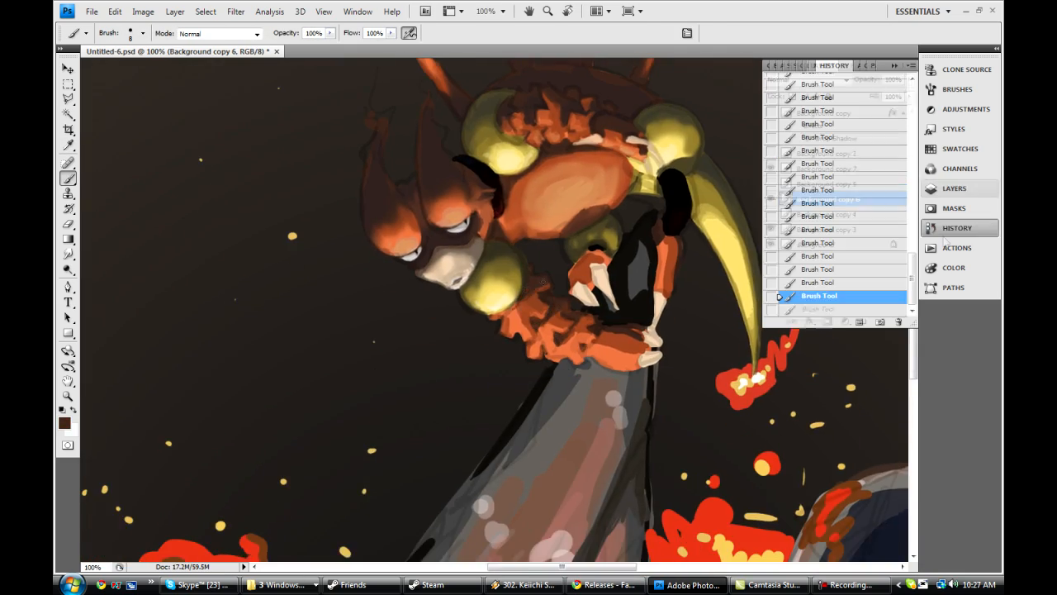
{"action": "left_click", "coordinate": [954, 187]}
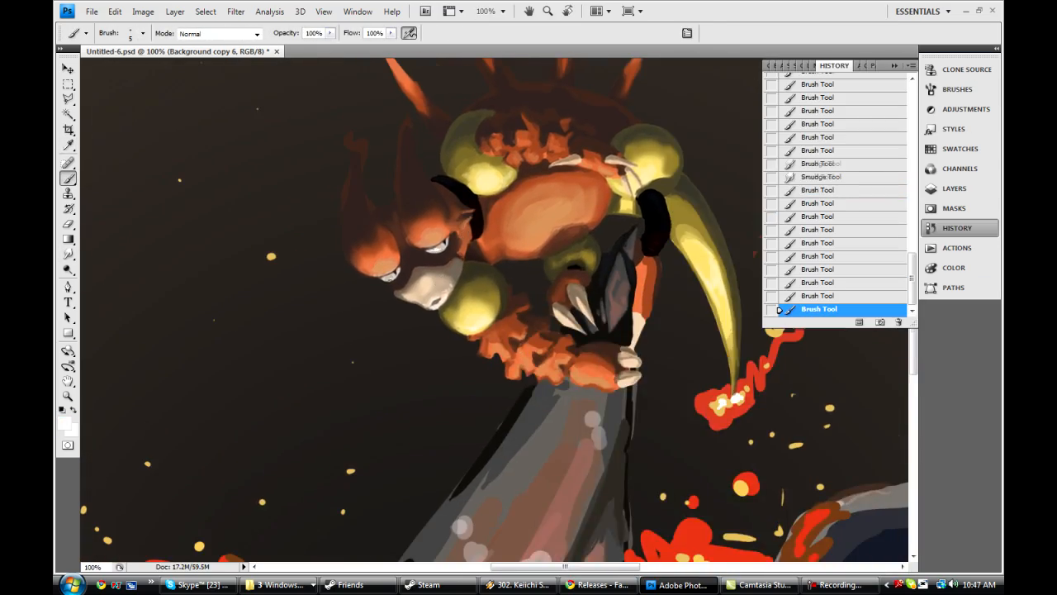
Brush red and brown lava streaks and pale gray edge highlights down the right-hand rock
{"action": "left_click", "coordinate": [957, 187]}
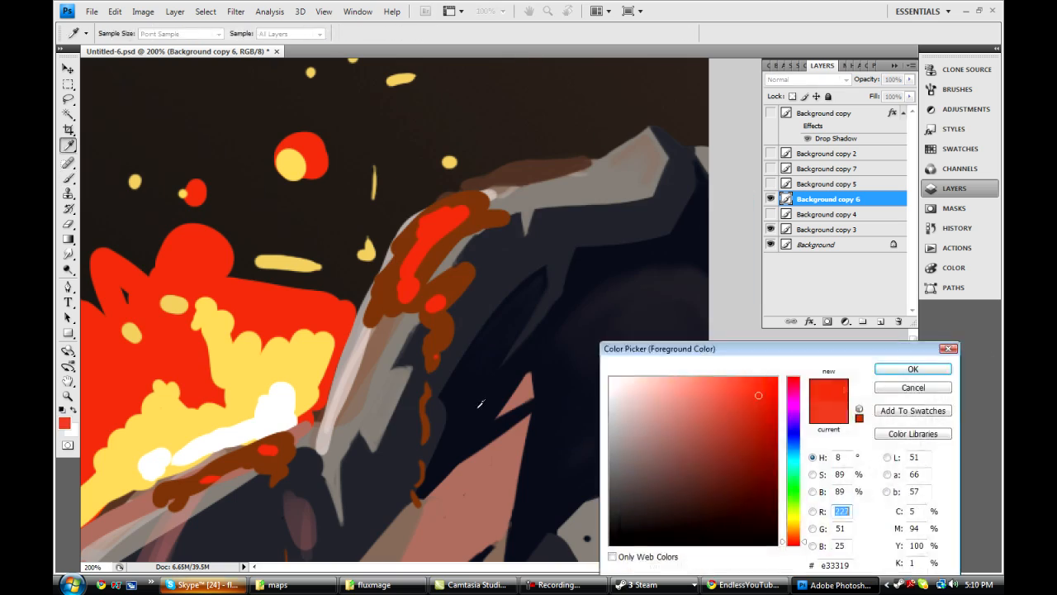
Paint the flame burst, then smudge the lava base at 33% strength
{"action": "left_click", "coordinate": [913, 368]}
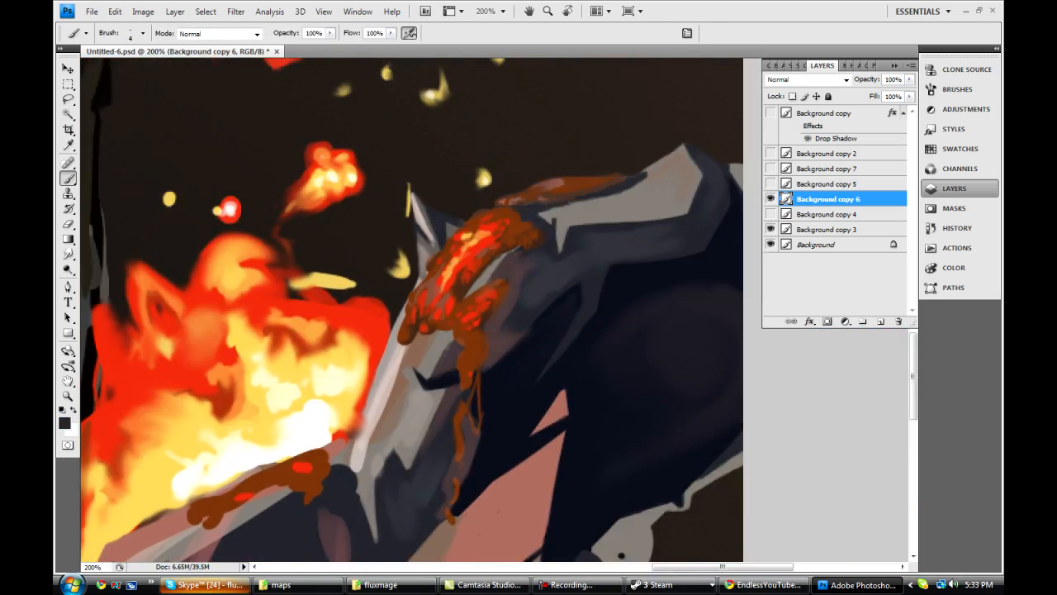
{"action": "scroll", "scroll_direction": "down", "scroll_amount": 3}
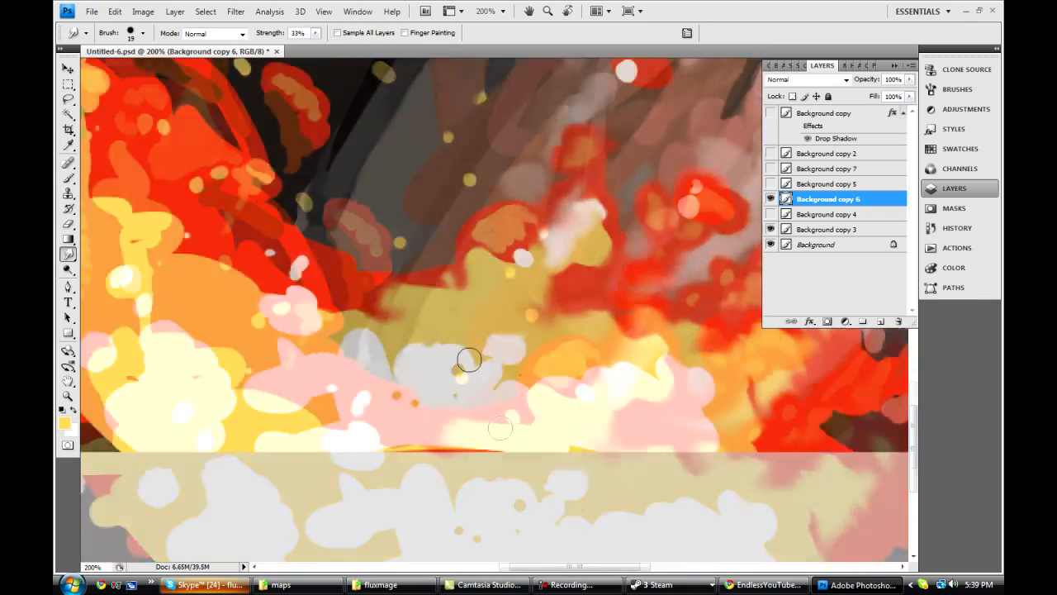
Brush dark spires over the fire and add pale edges and orange lava drips to the left rock
{"action": "left_click", "coordinate": [63, 418]}
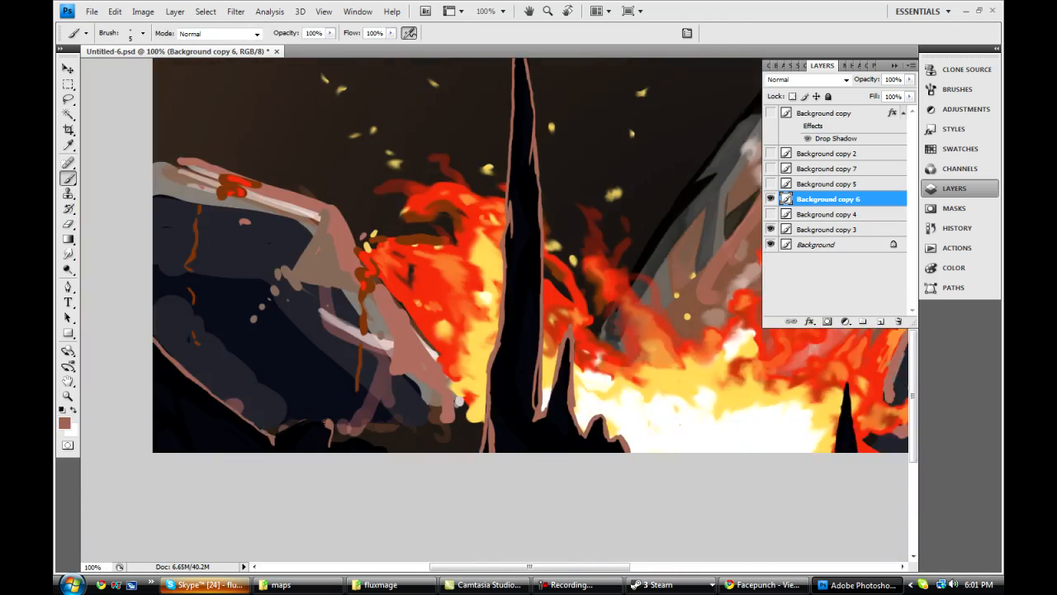
{"action": "left_click", "coordinate": [99, 11]}
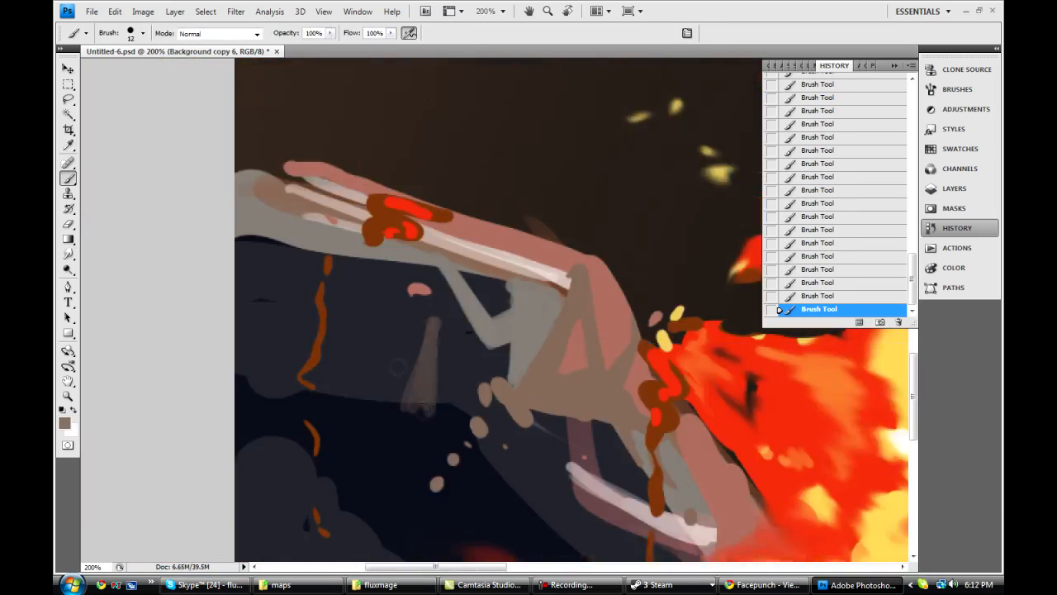
{"action": "left_click", "coordinate": [64, 420]}
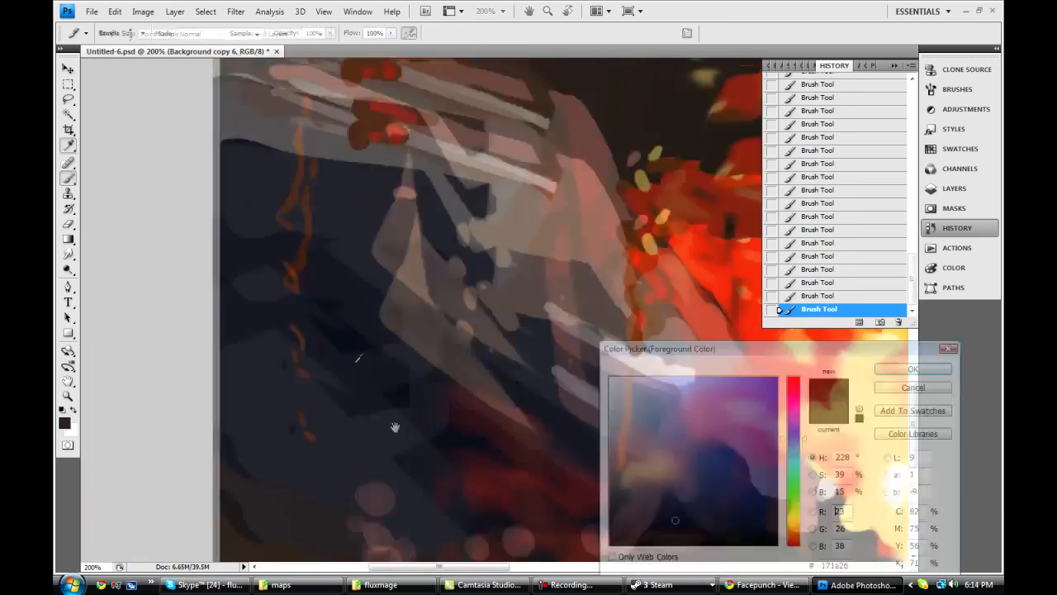